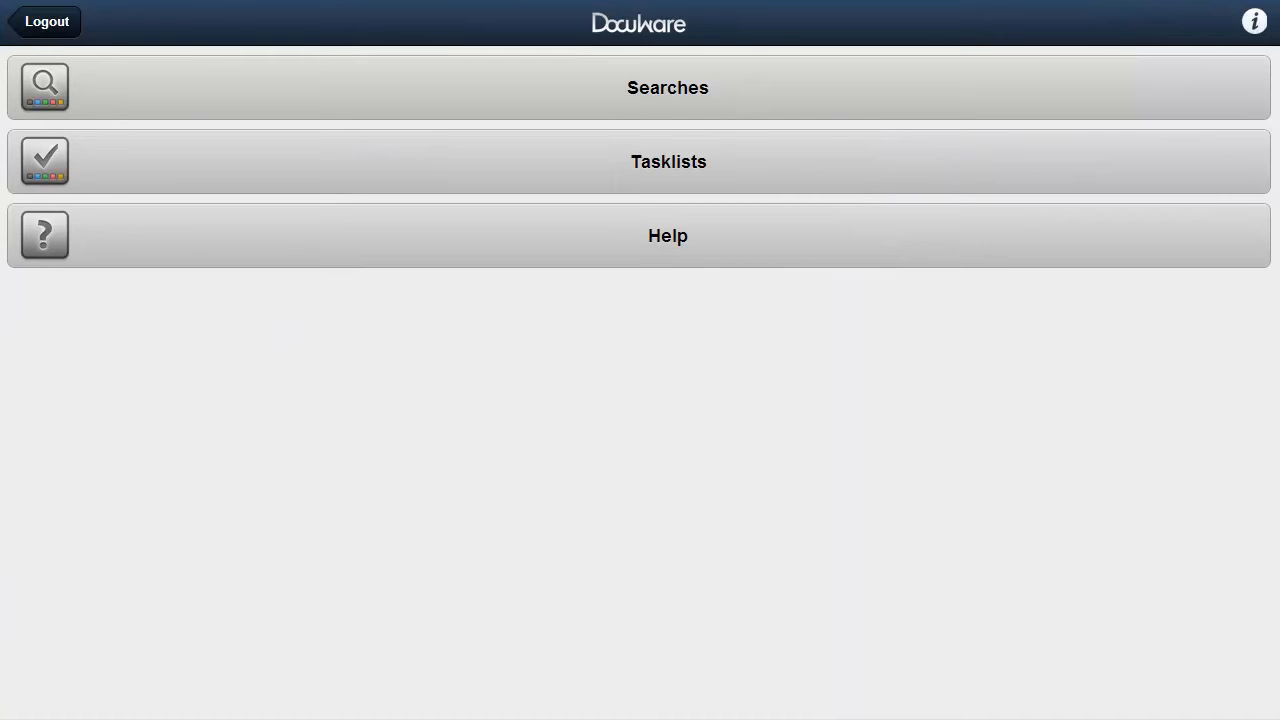
Open Searches from the home screen to reach the Document Pool search form
click(667, 87)
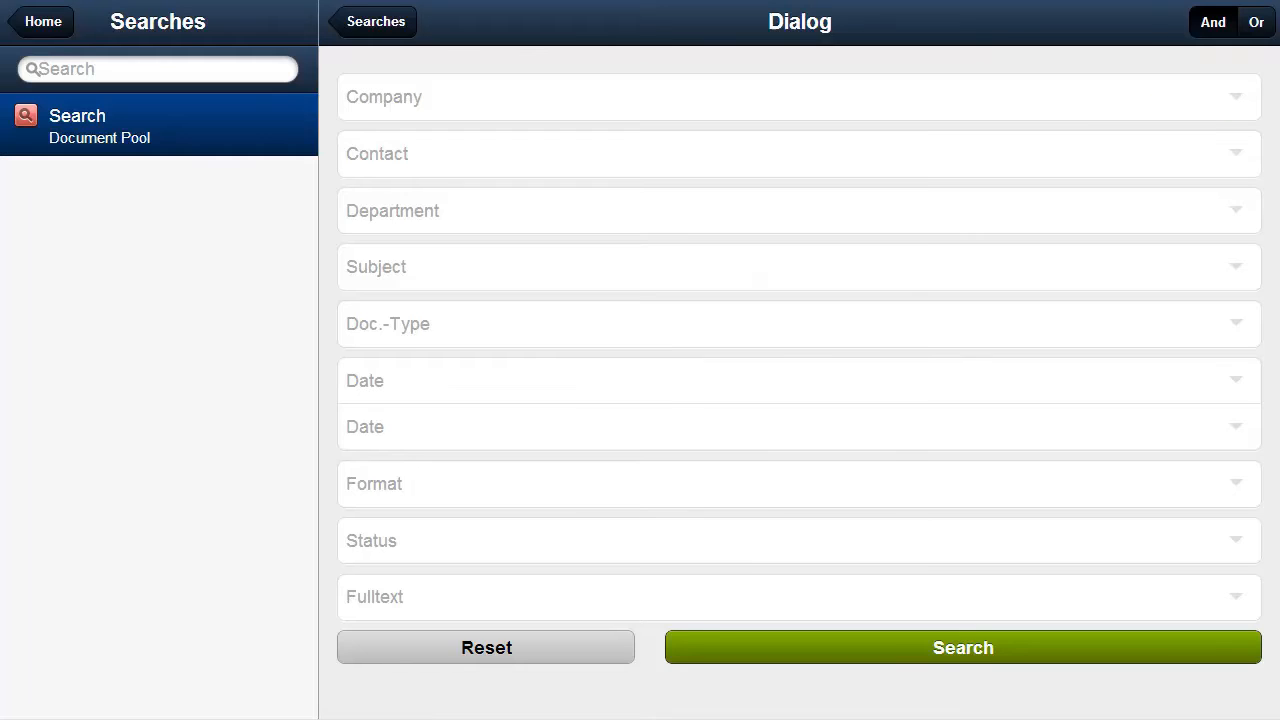
Go back from the Document Pool search dialog to the home menu
click(769, 371)
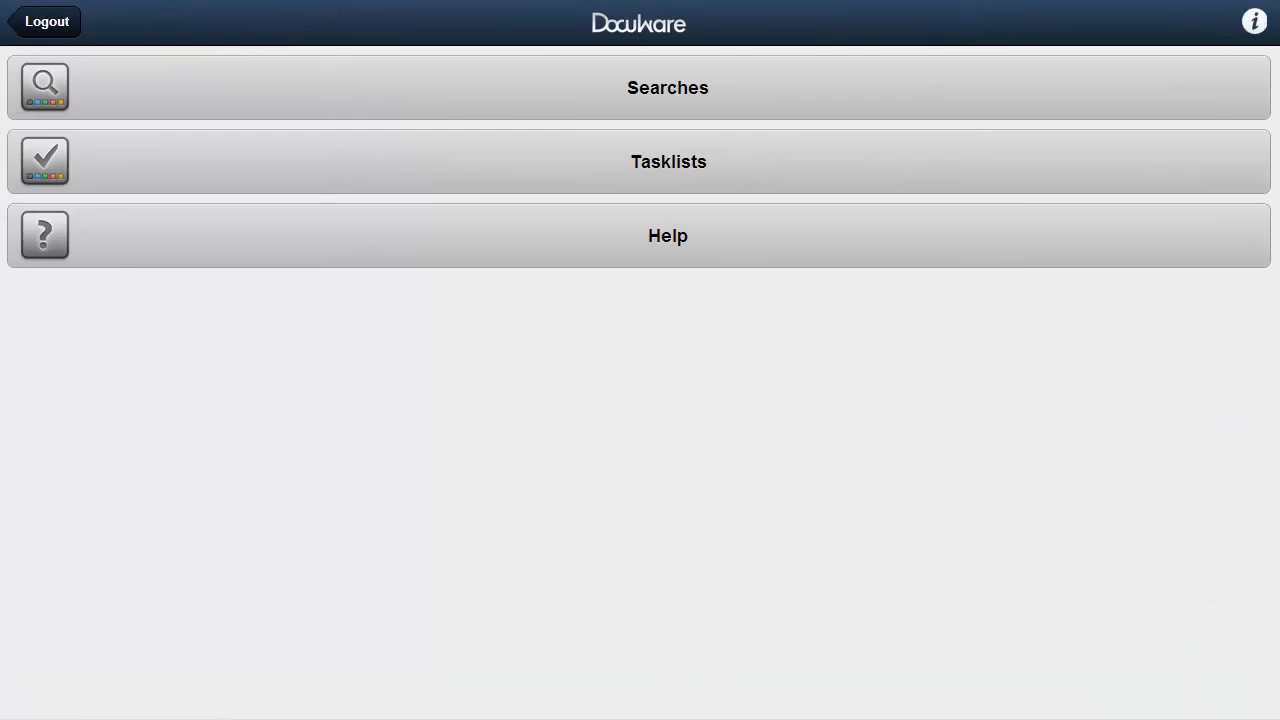
Open Invoice - Storage Experts from Ford invoices TL and choose the Approved stamp
click(668, 161)
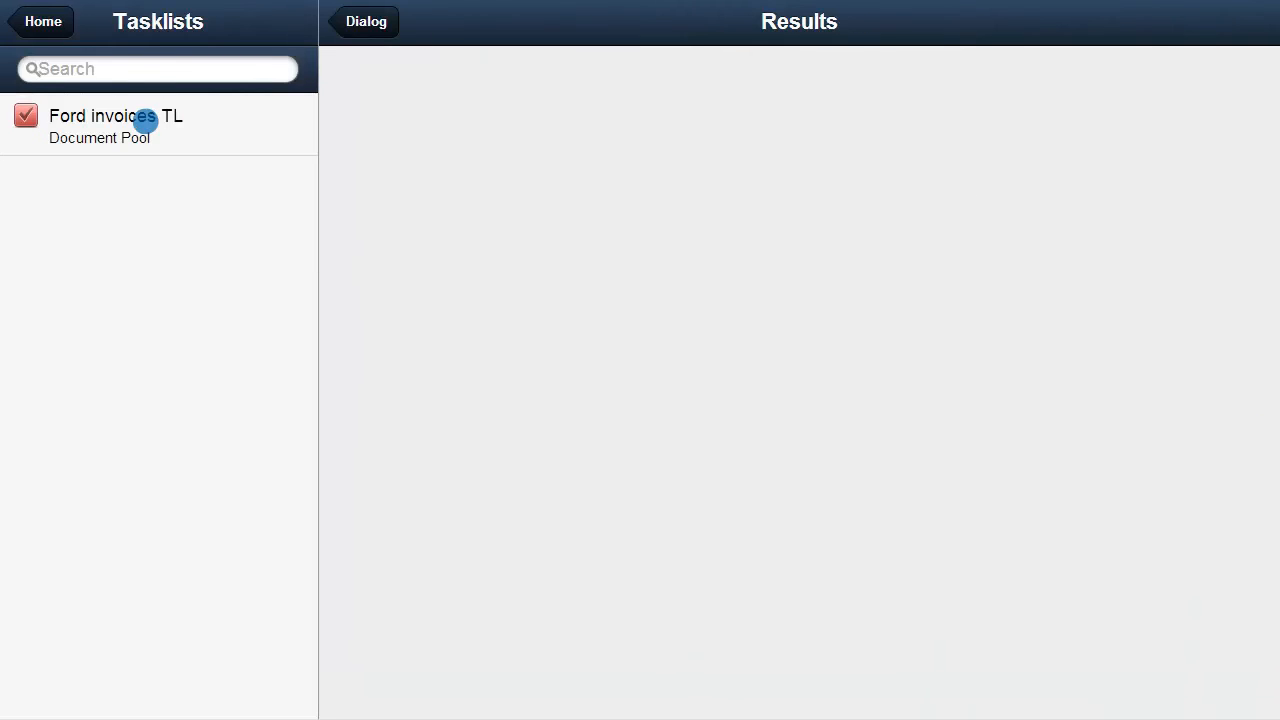
click(115, 124)
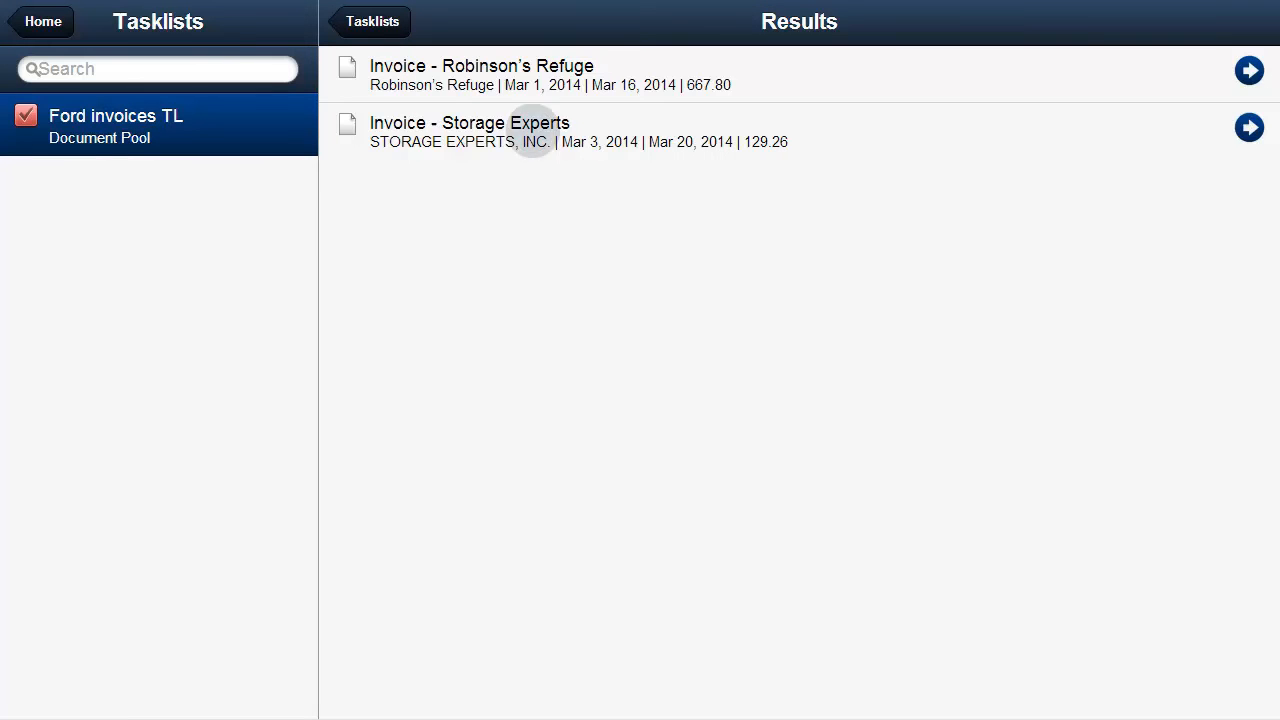
click(1249, 127)
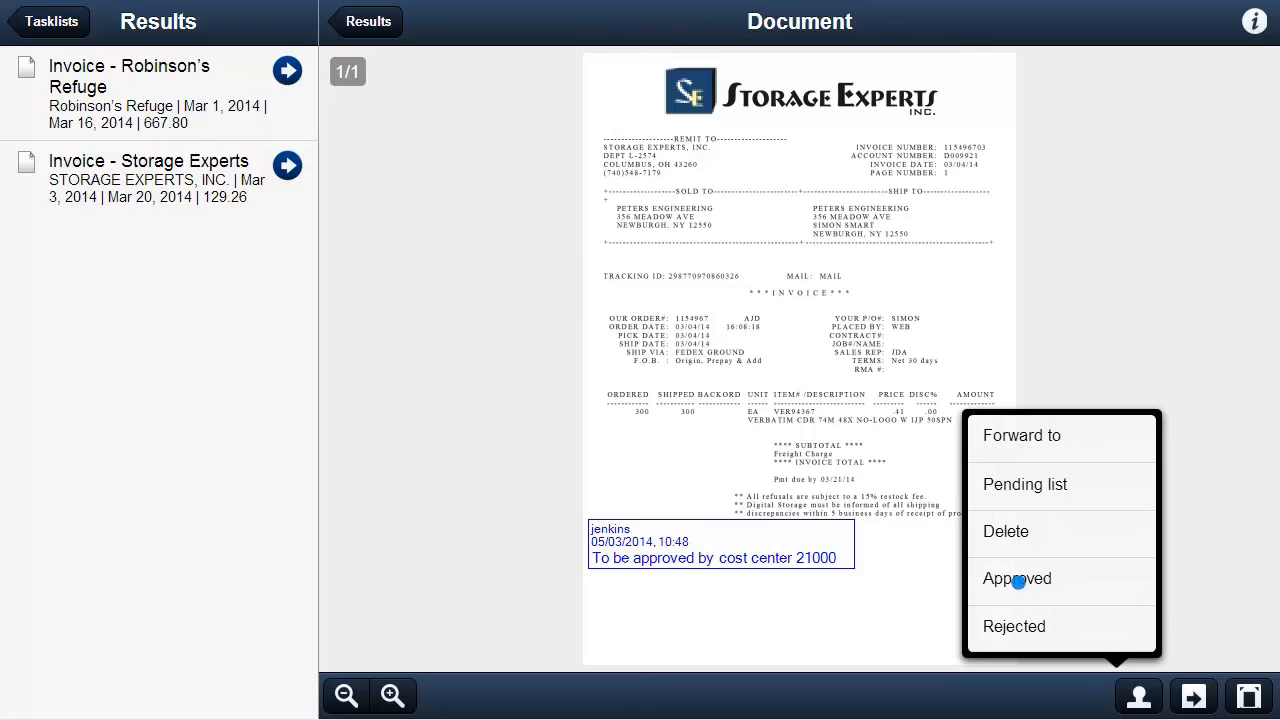
click(1016, 578)
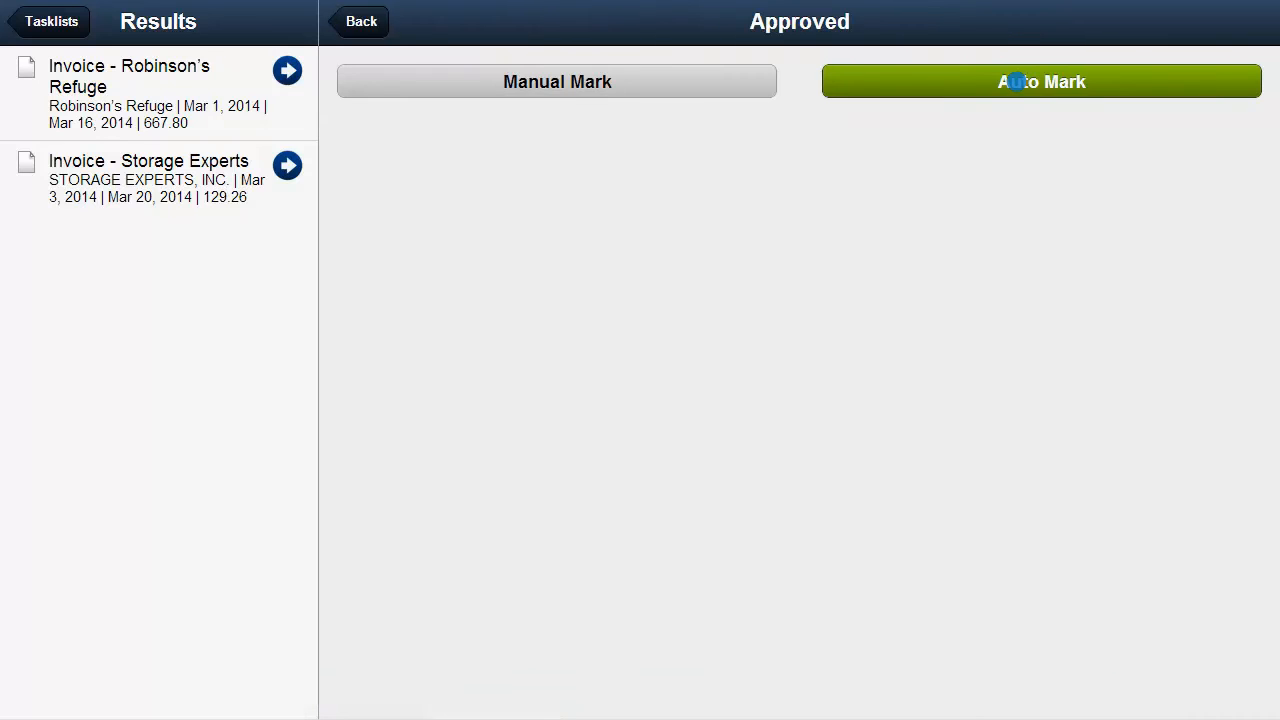